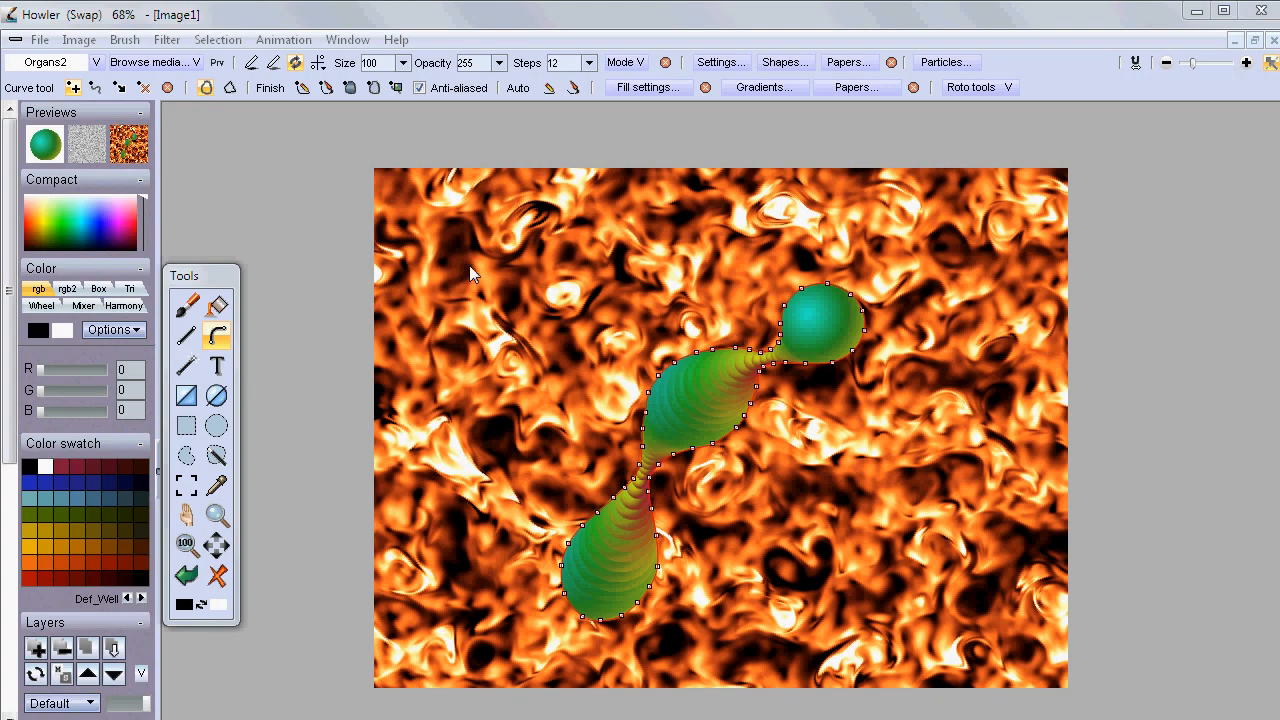
pyautogui.moveTo(576, 300)
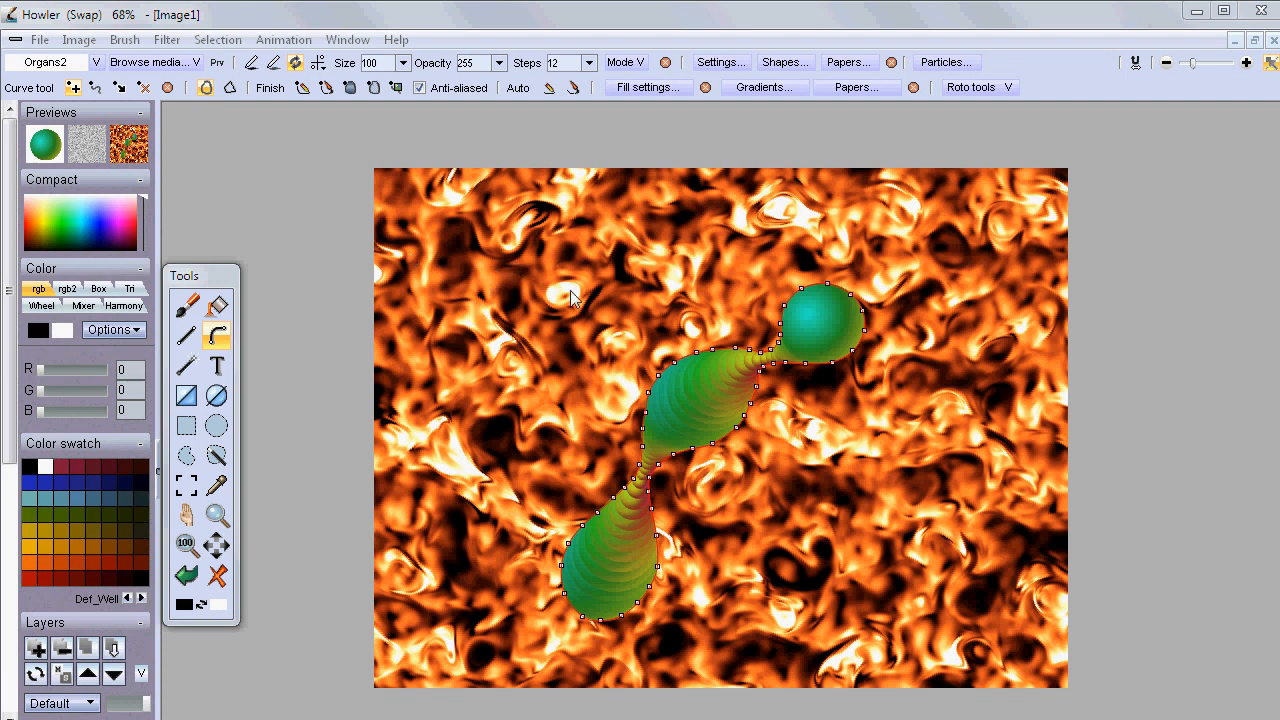
pyautogui.moveTo(368, 199)
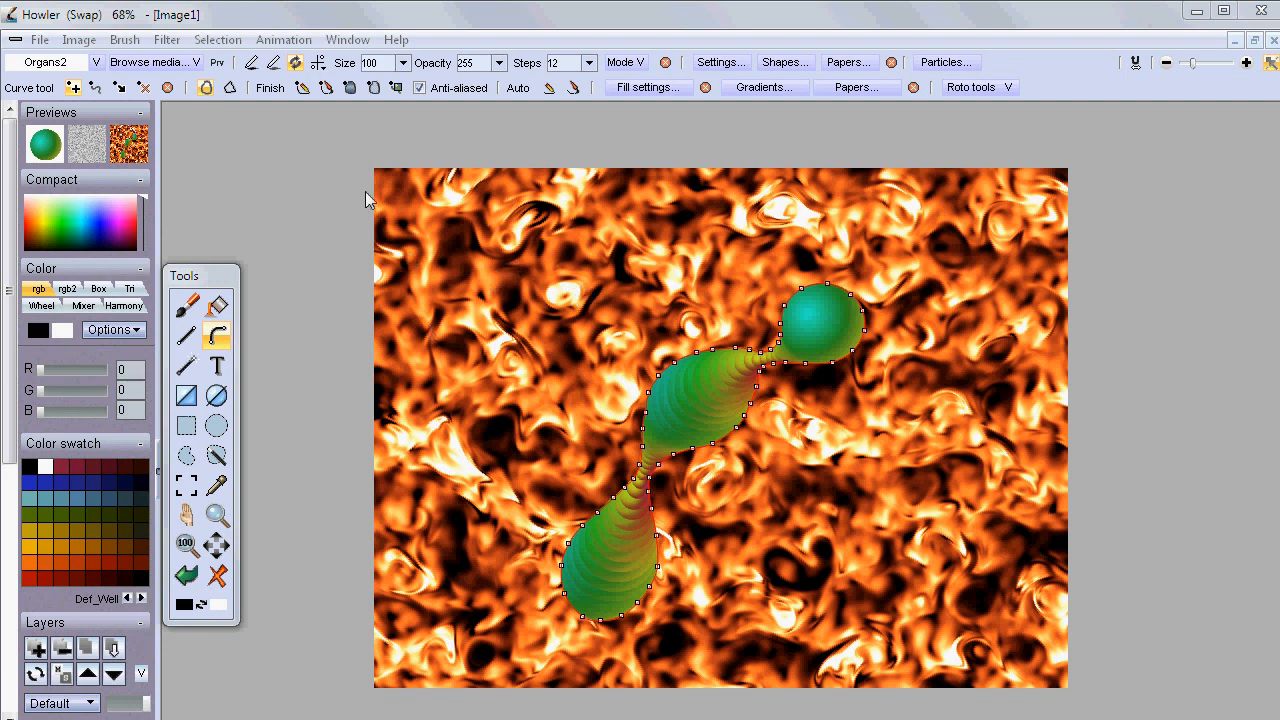
pyautogui.moveTo(335, 173)
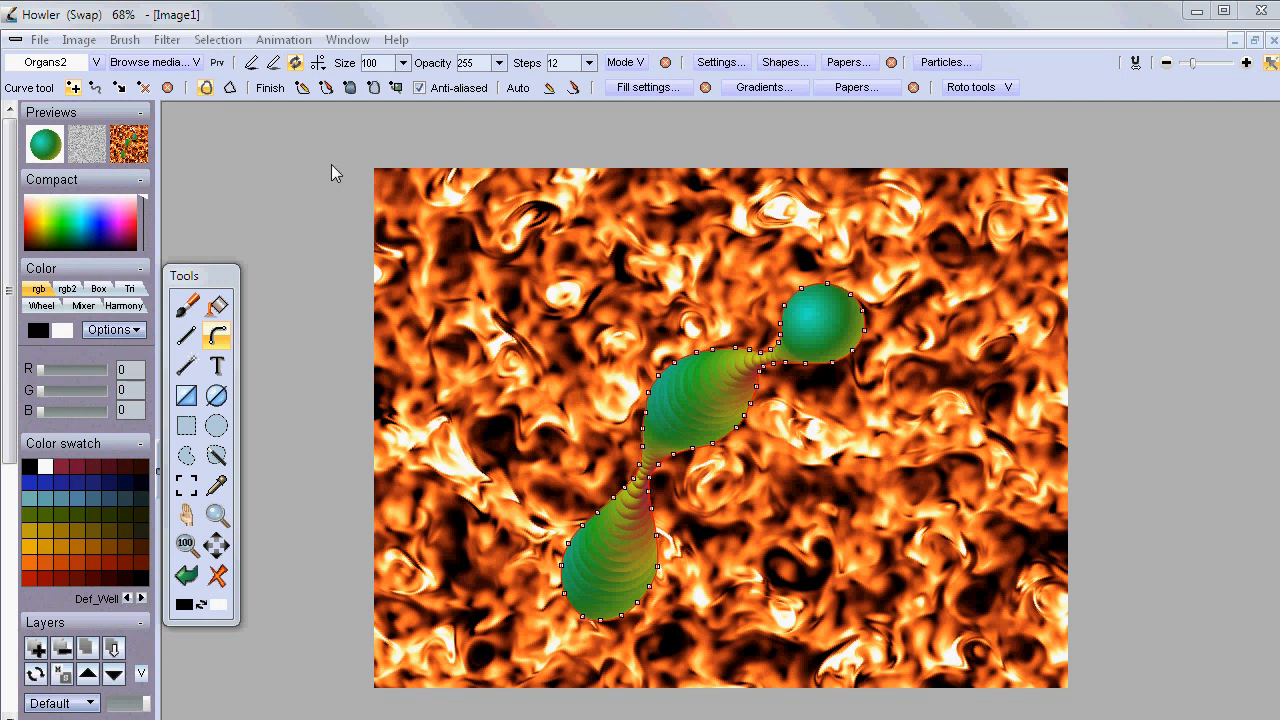
pyautogui.moveTo(415, 208)
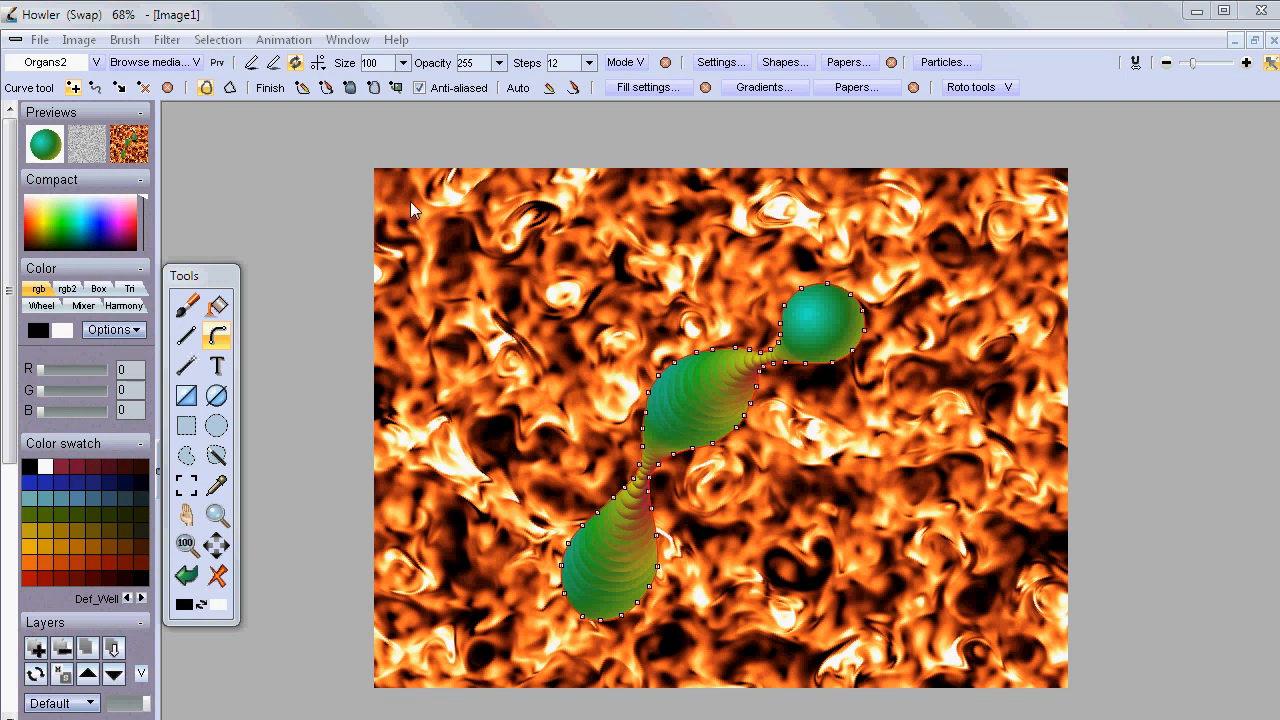
pyautogui.moveTo(225, 278)
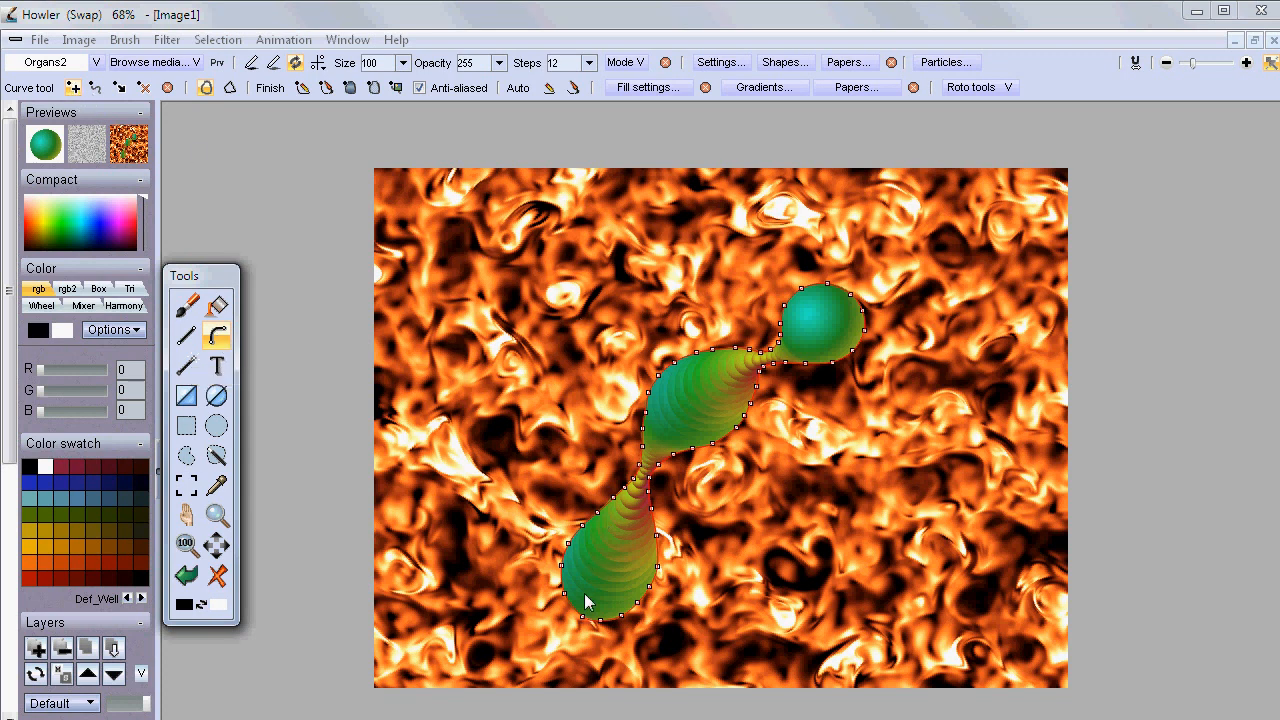
pyautogui.moveTo(753, 355)
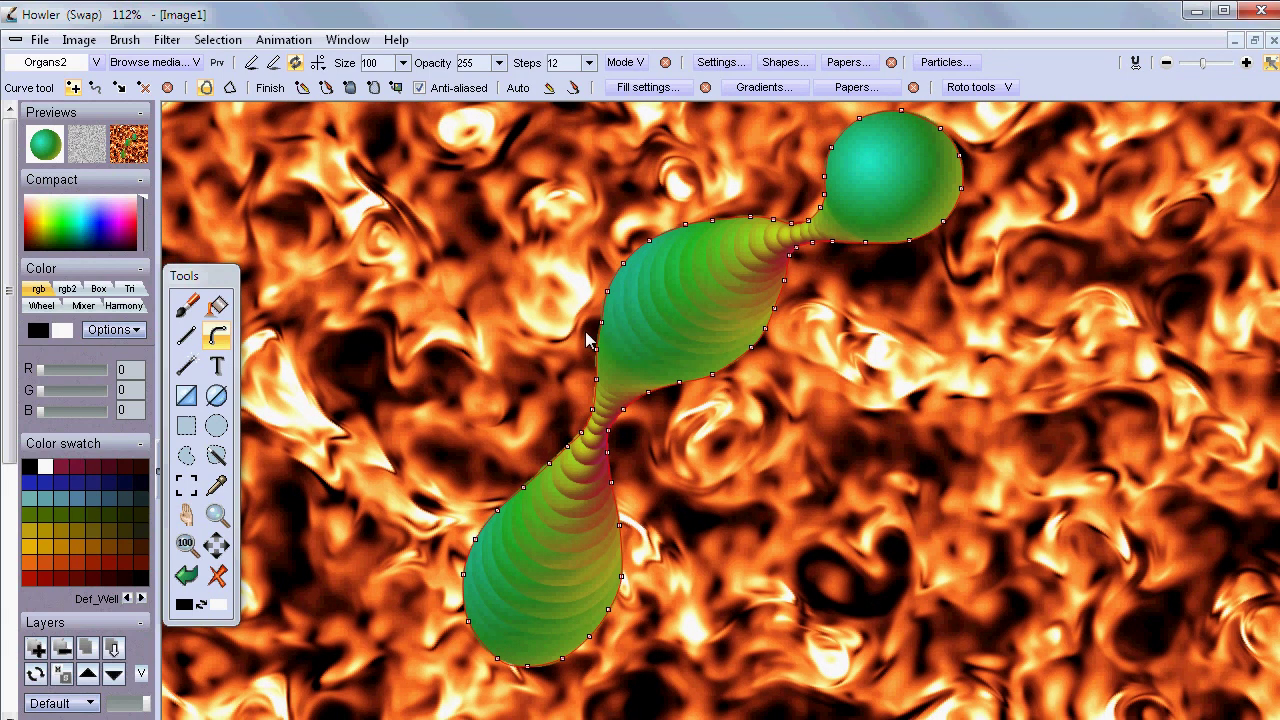
pyautogui.moveTo(530, 280)
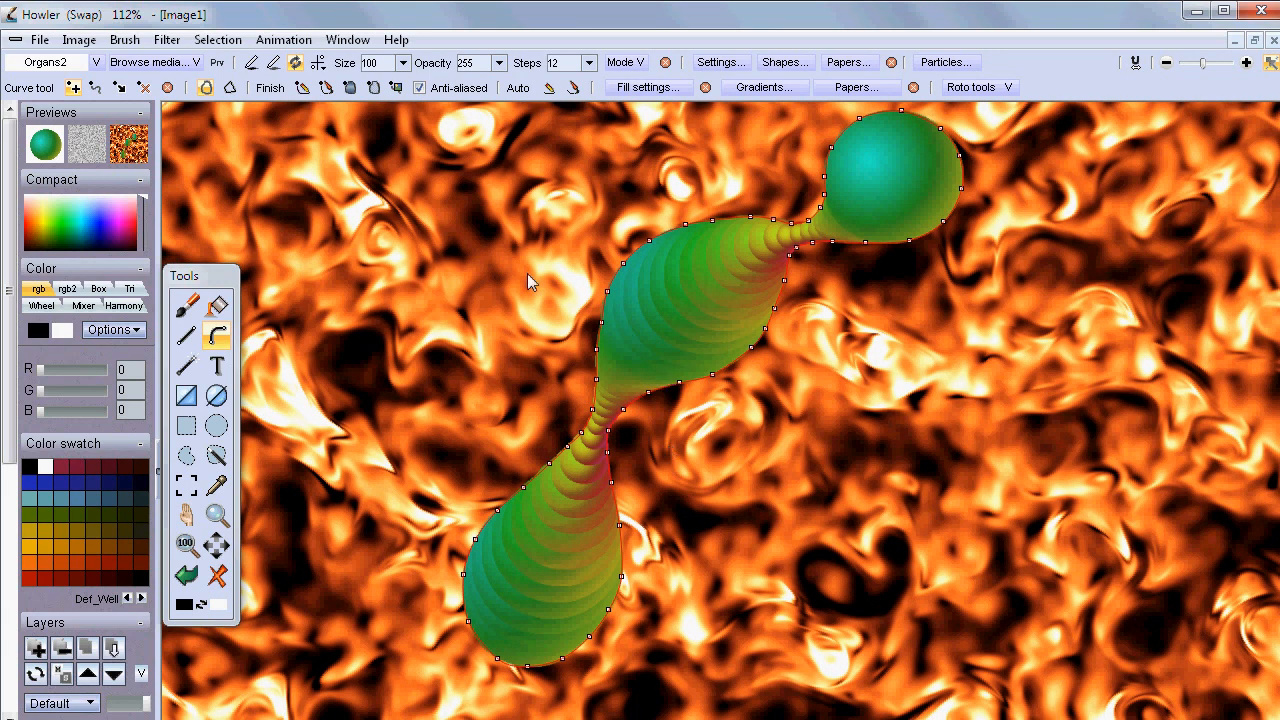
pyautogui.moveTo(372, 89)
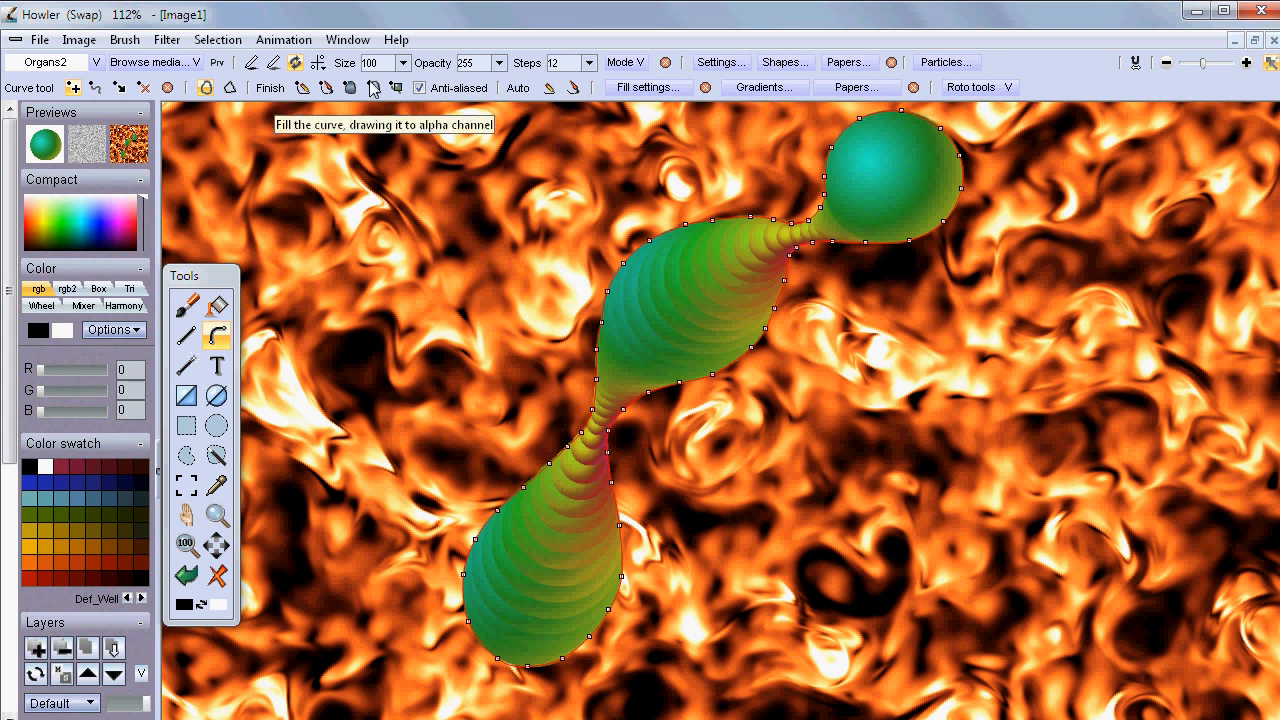
# Set the fill mode to Replace and fill the green-blob curve into the alpha channel
pyautogui.click(373, 87)
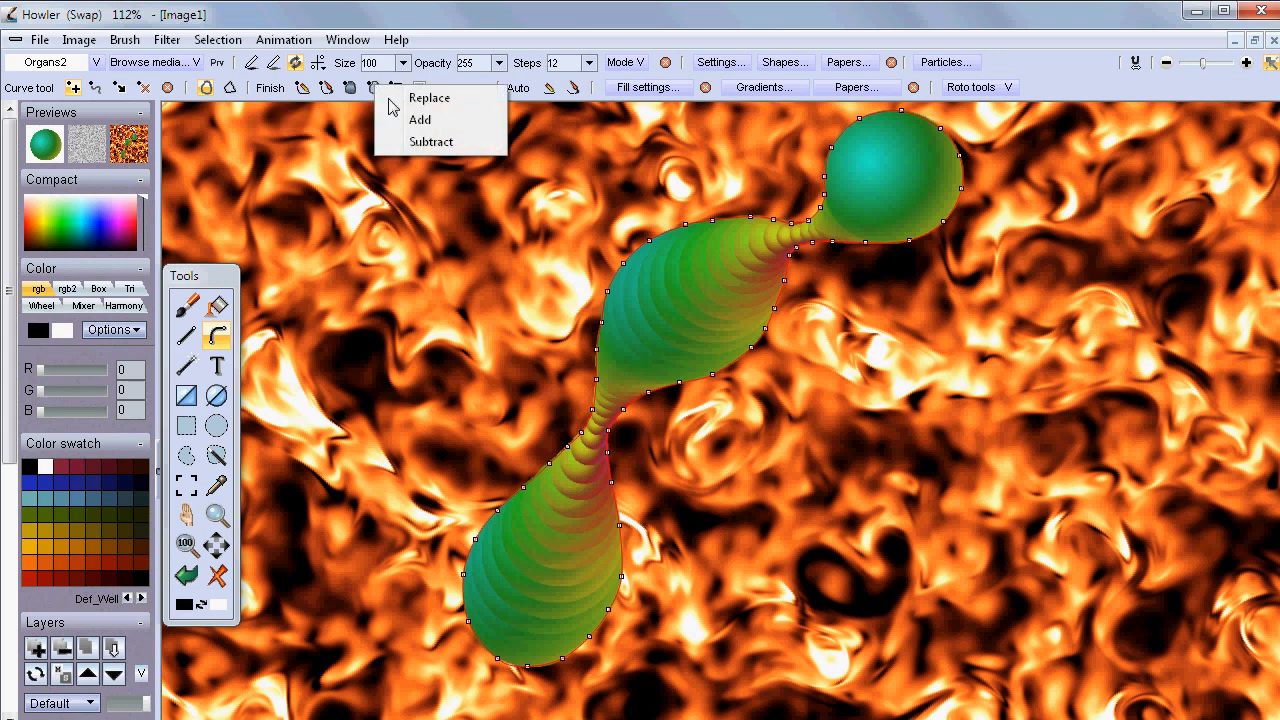
pyautogui.moveTo(419, 97)
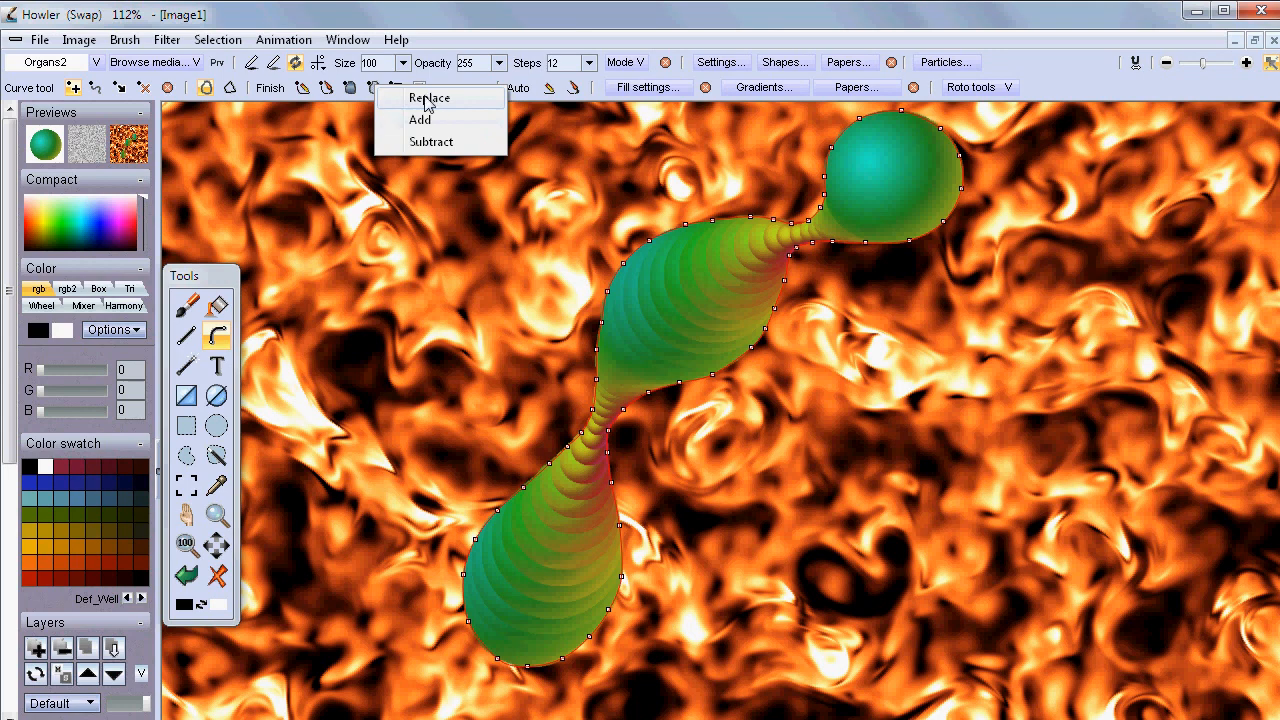
pyautogui.click(426, 97)
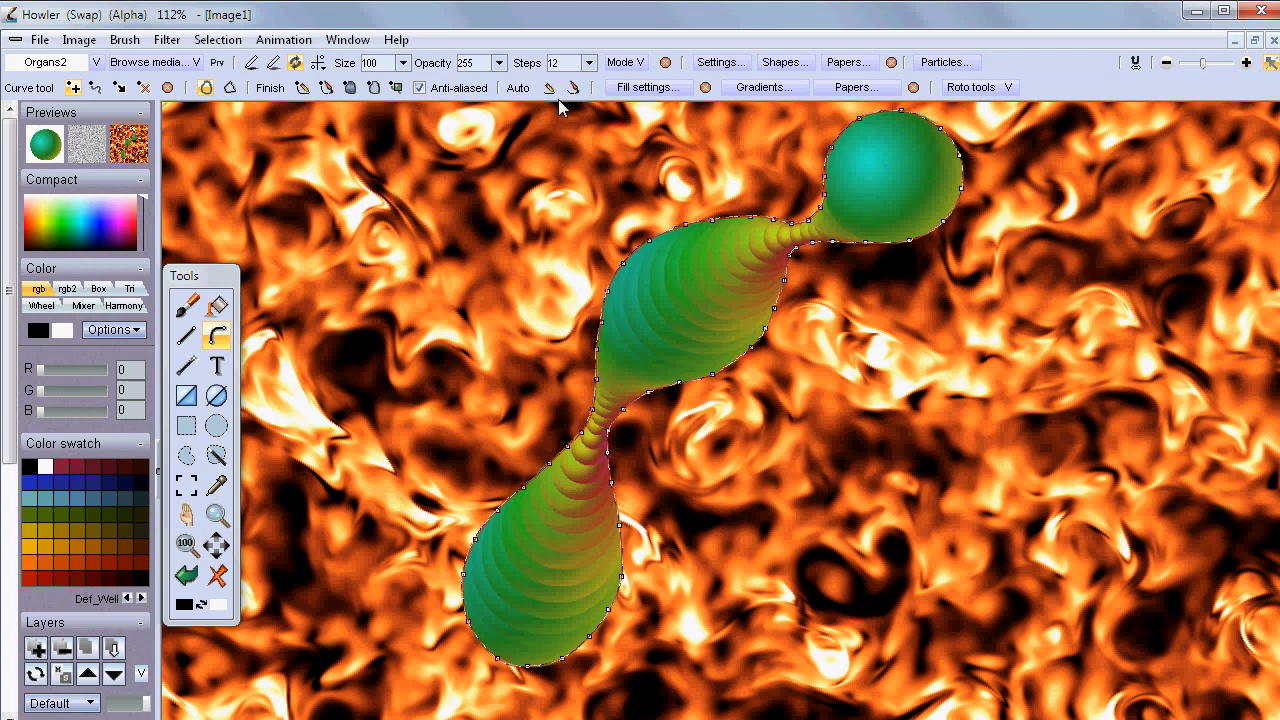
pyautogui.moveTo(376, 90)
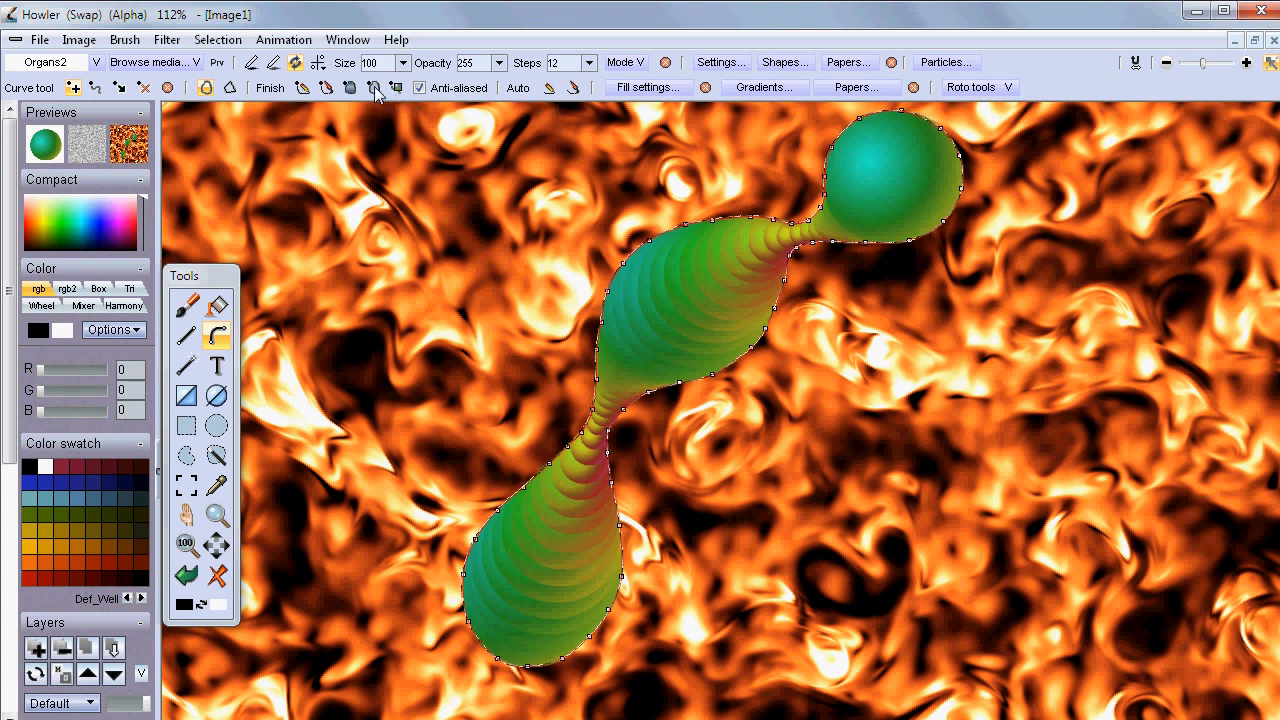
pyautogui.click(381, 87)
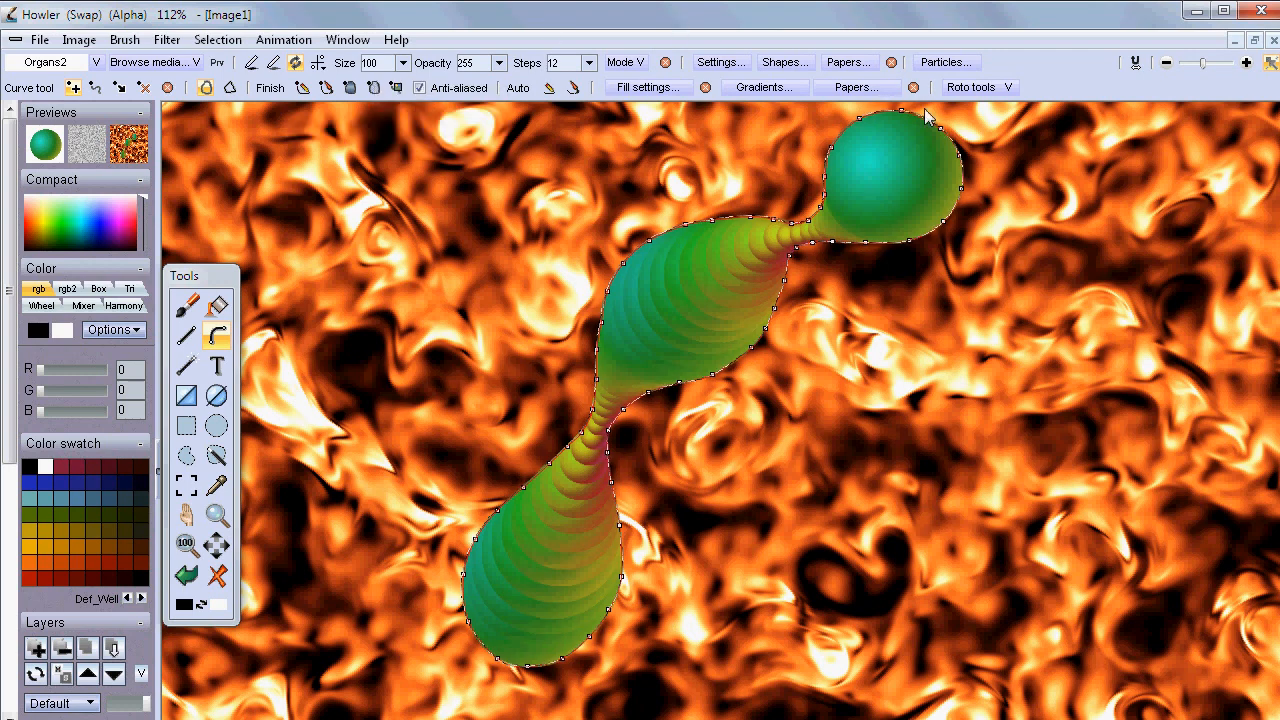
# Open the Roto tools dropdown in the Curve tool bar
pyautogui.click(985, 87)
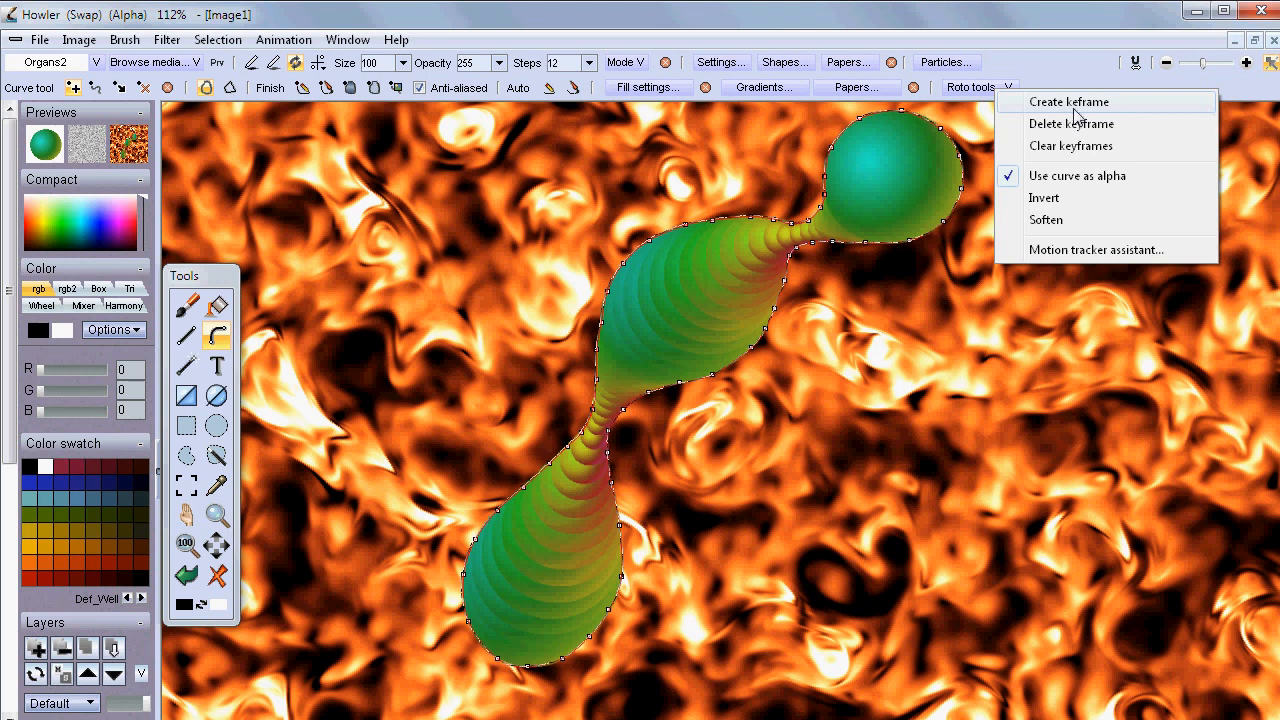
pyautogui.moveTo(1144, 260)
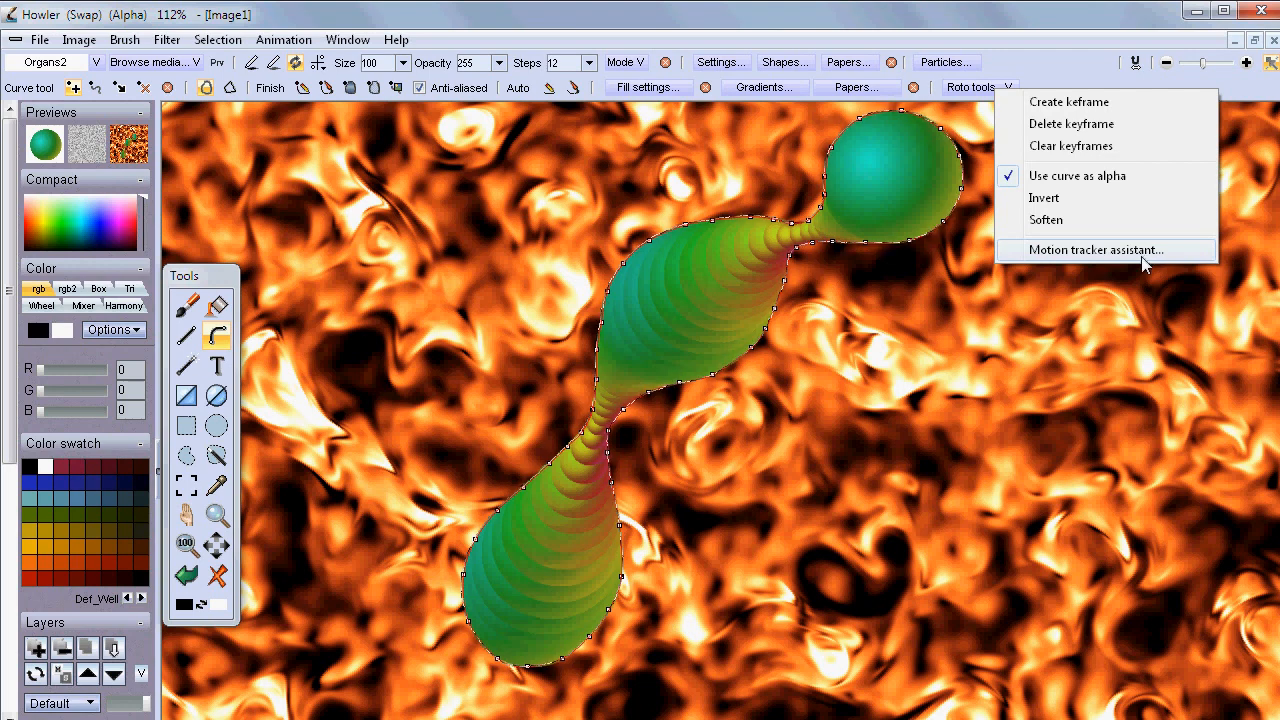
pyautogui.moveTo(1055, 273)
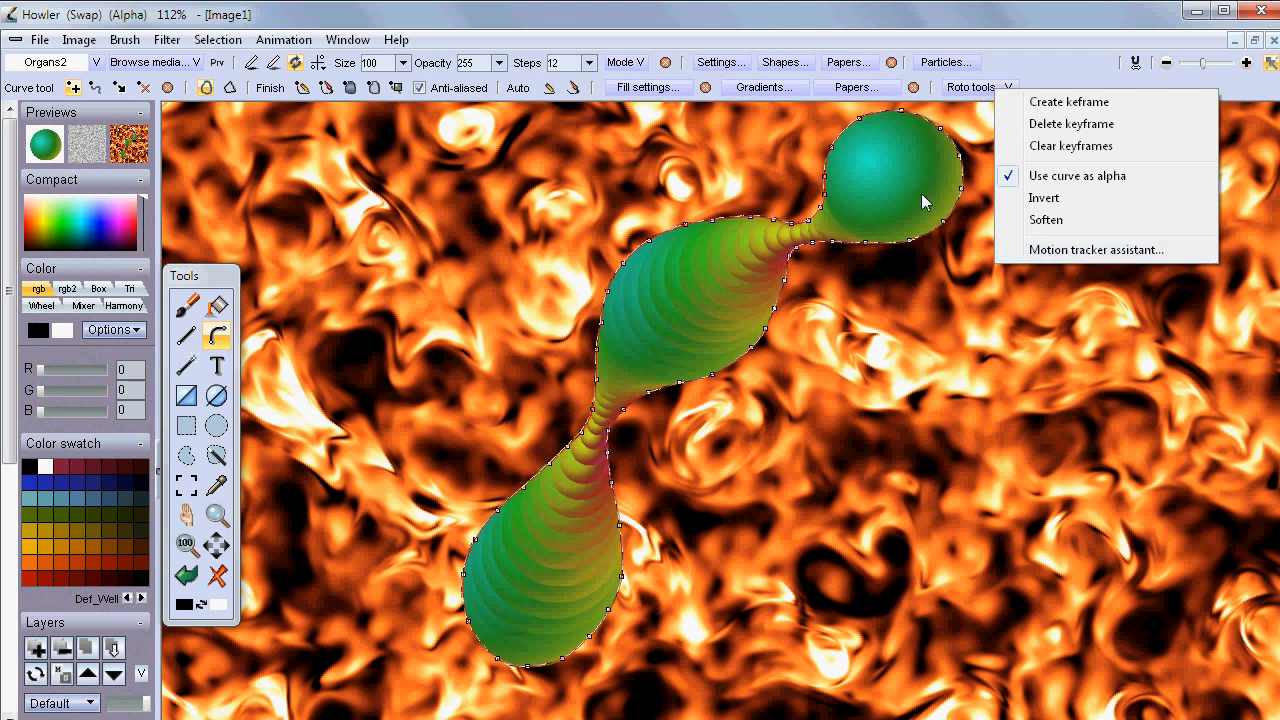
pyautogui.moveTo(850, 188)
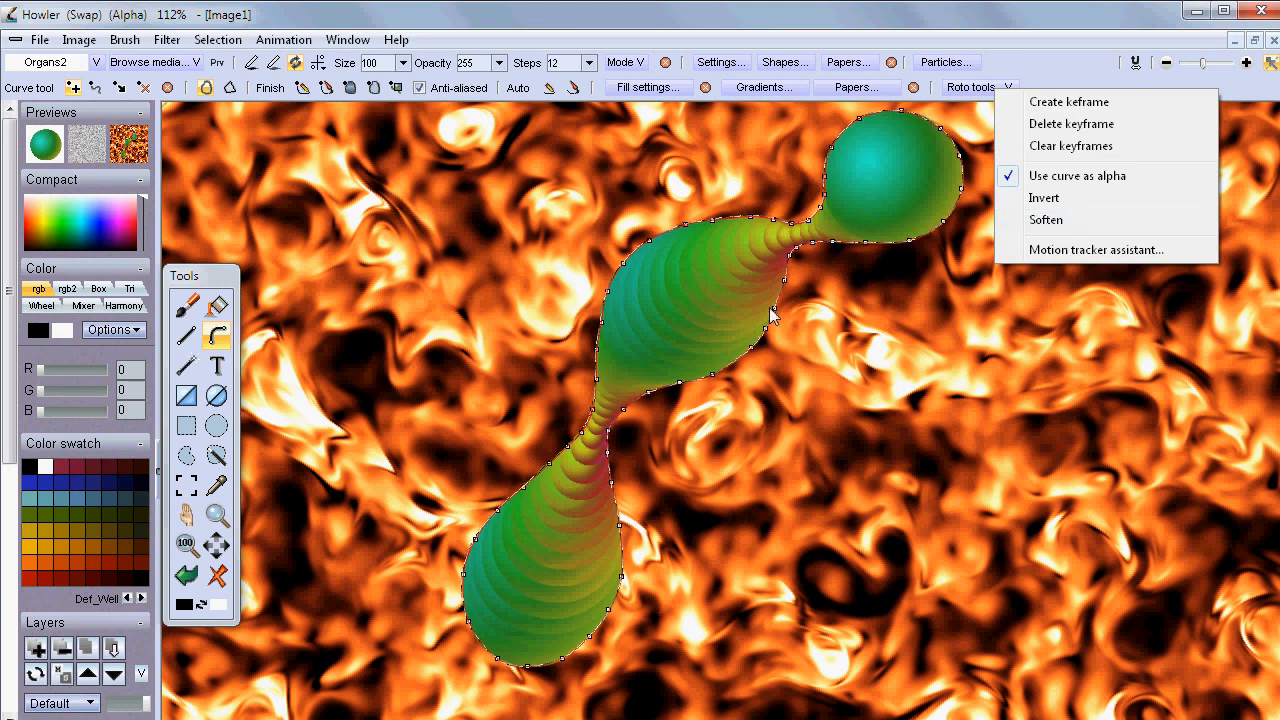
pyautogui.click(770, 310)
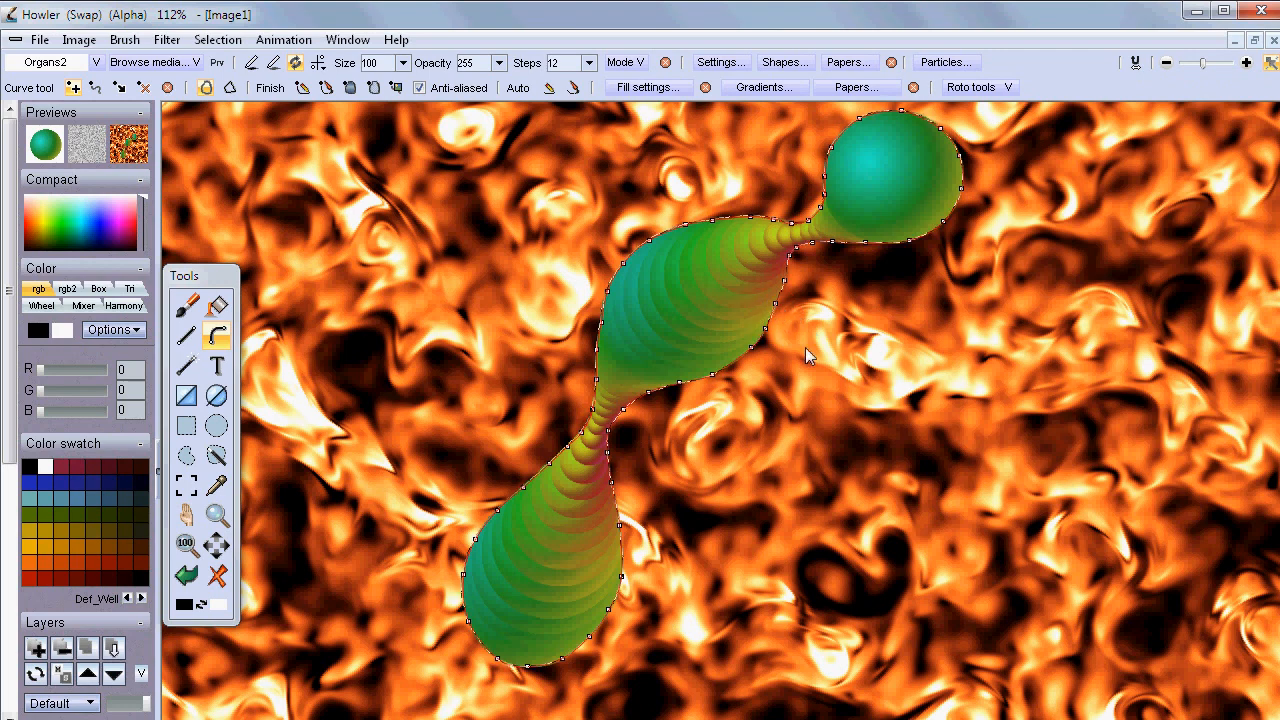
pyautogui.moveTo(987, 82)
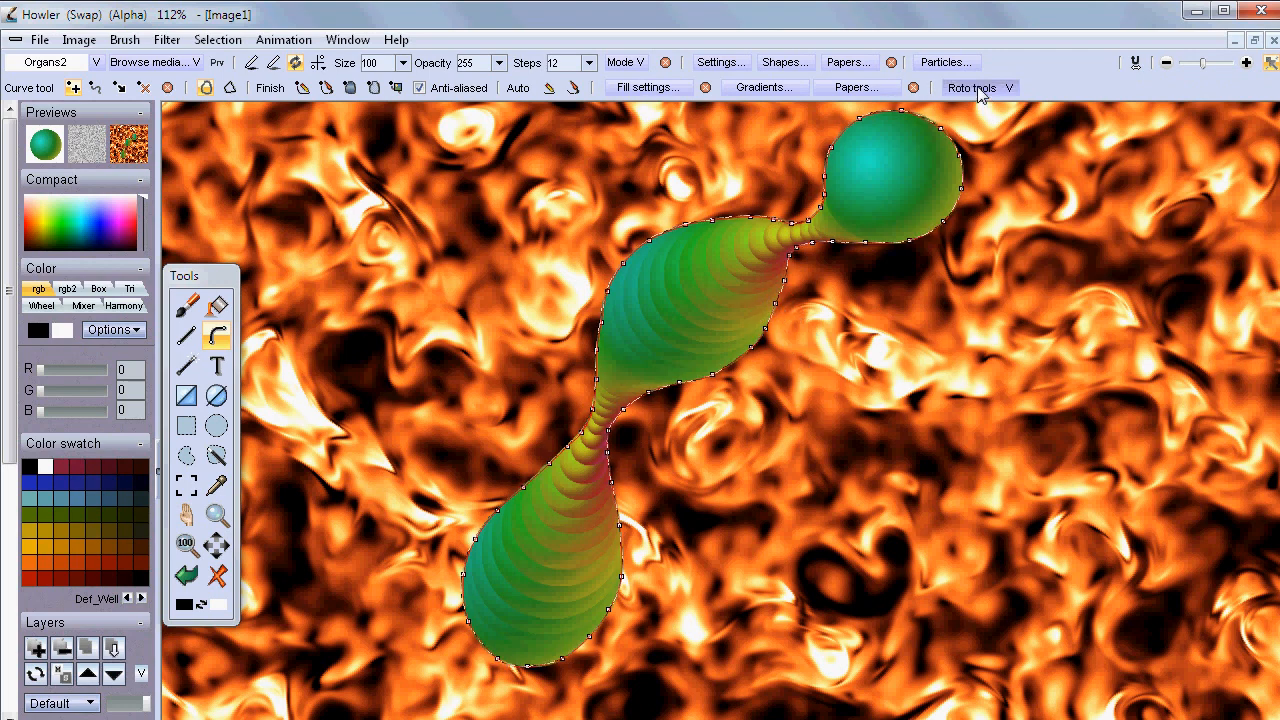
pyautogui.click(995, 87)
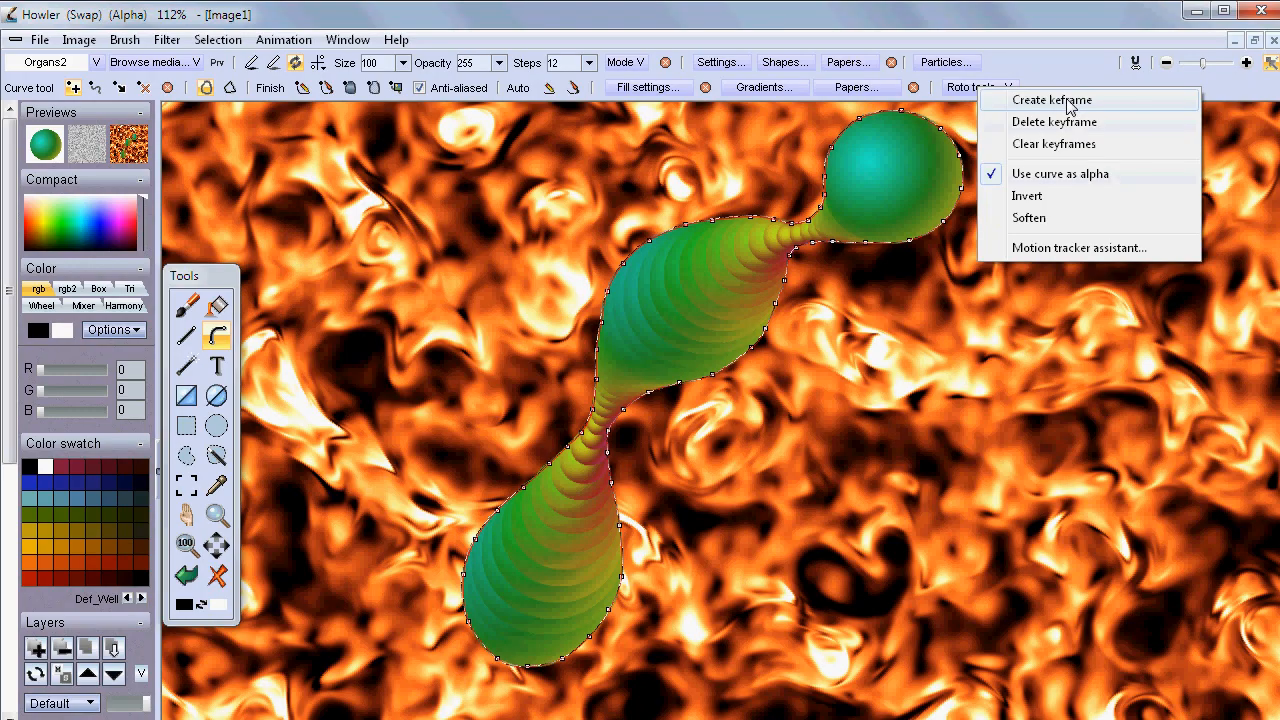